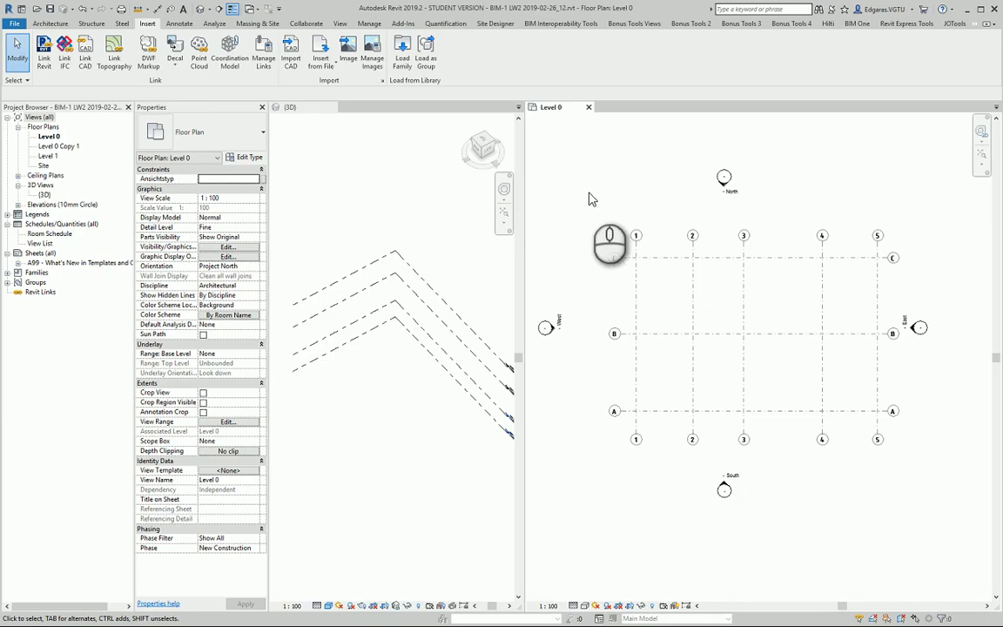
- Show the Architecture tab's column choices to compare structural and architectural columns
left_click(48, 25)
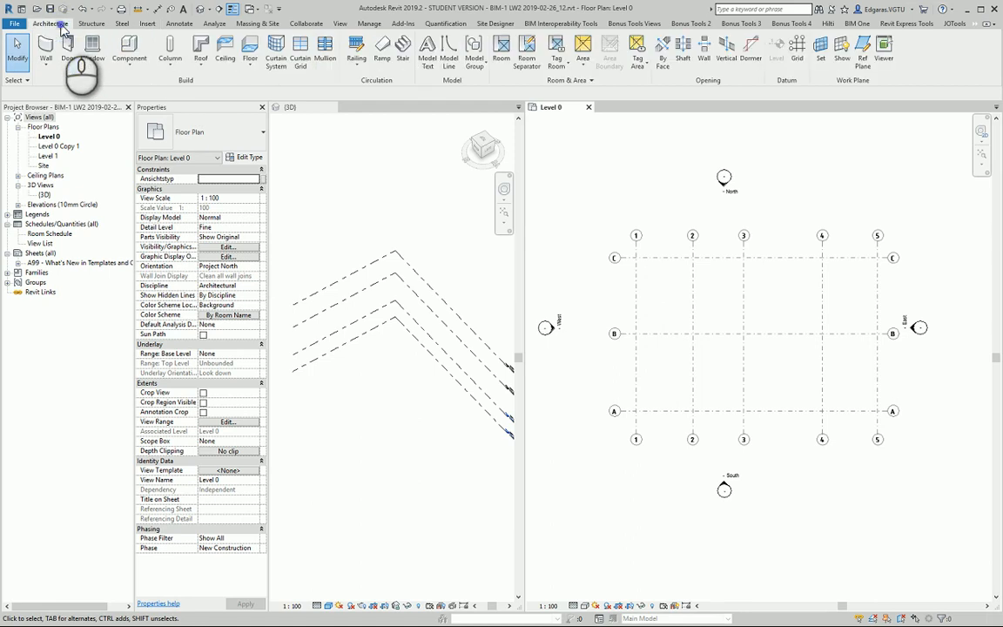
left_click(171, 49)
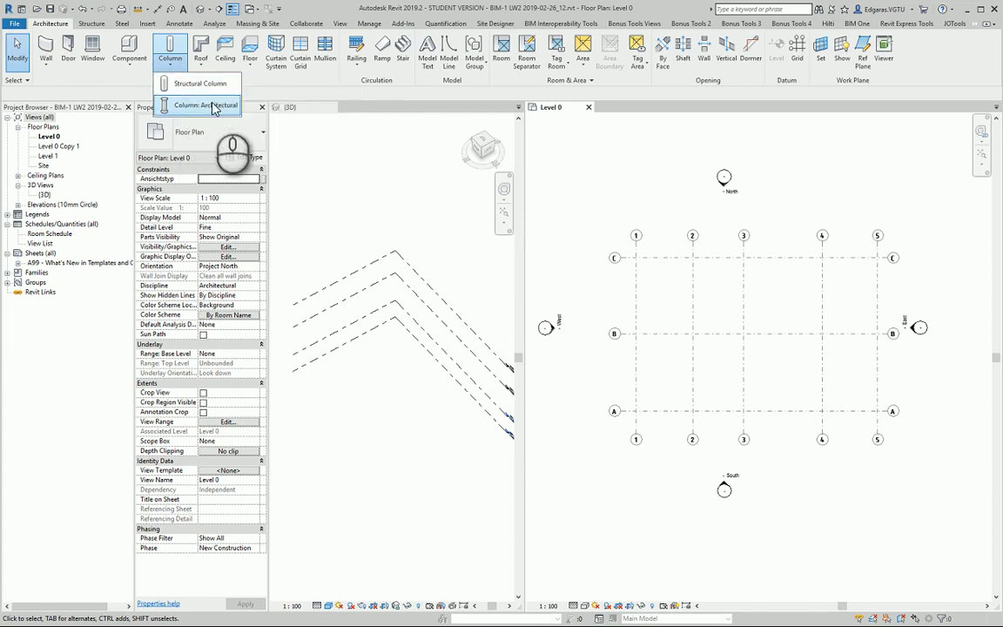
mouse_move(198, 104)
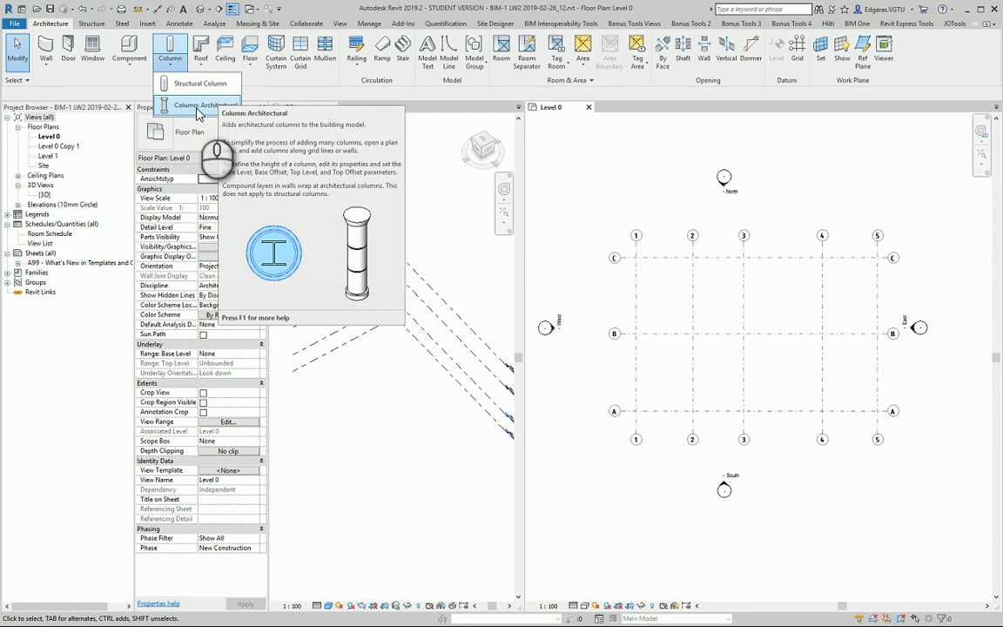
mouse_move(198, 83)
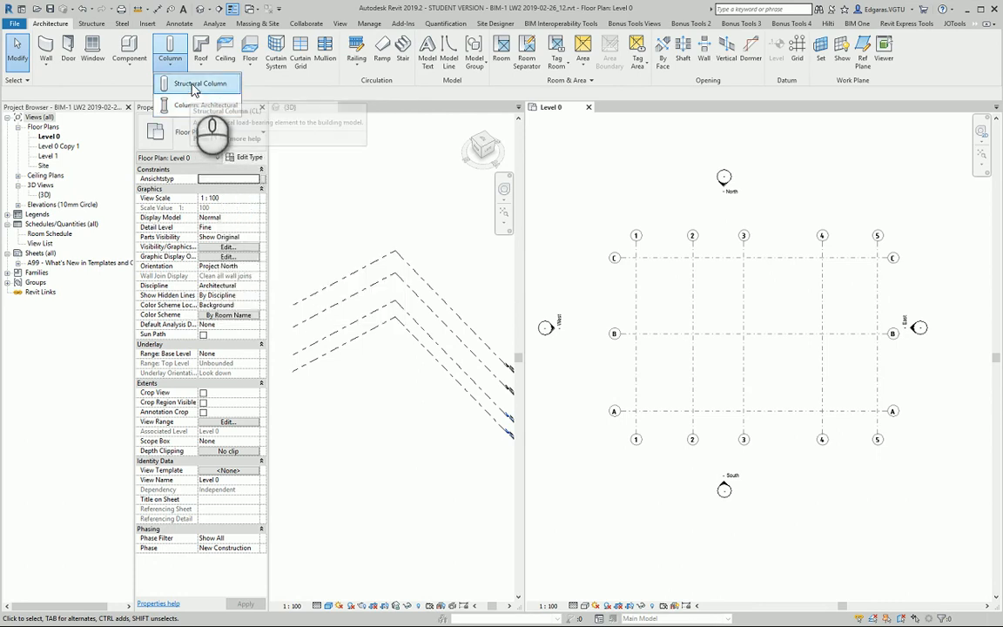
mouse_move(197, 84)
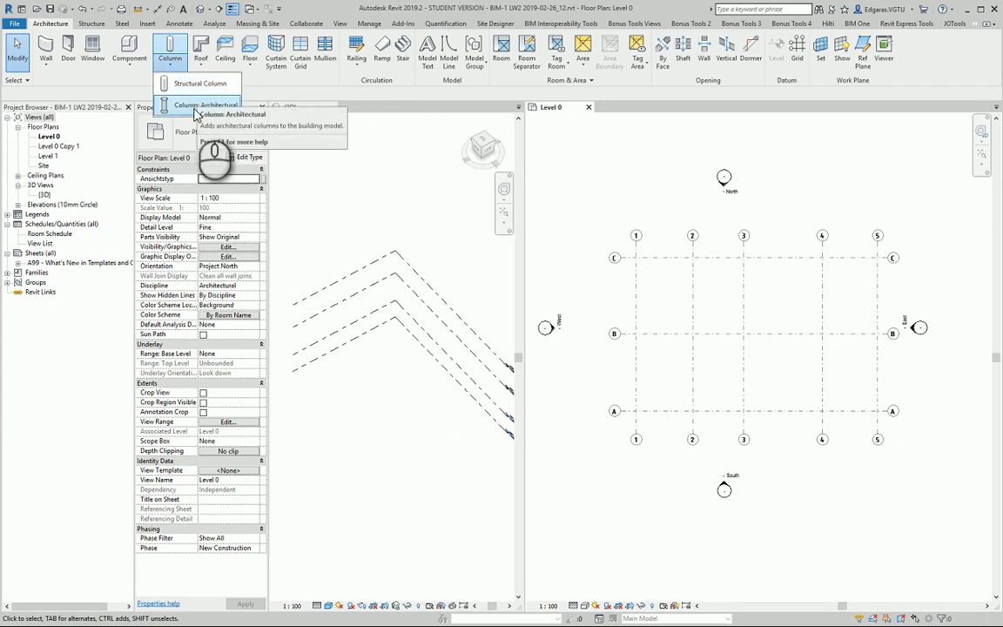
mouse_move(205, 104)
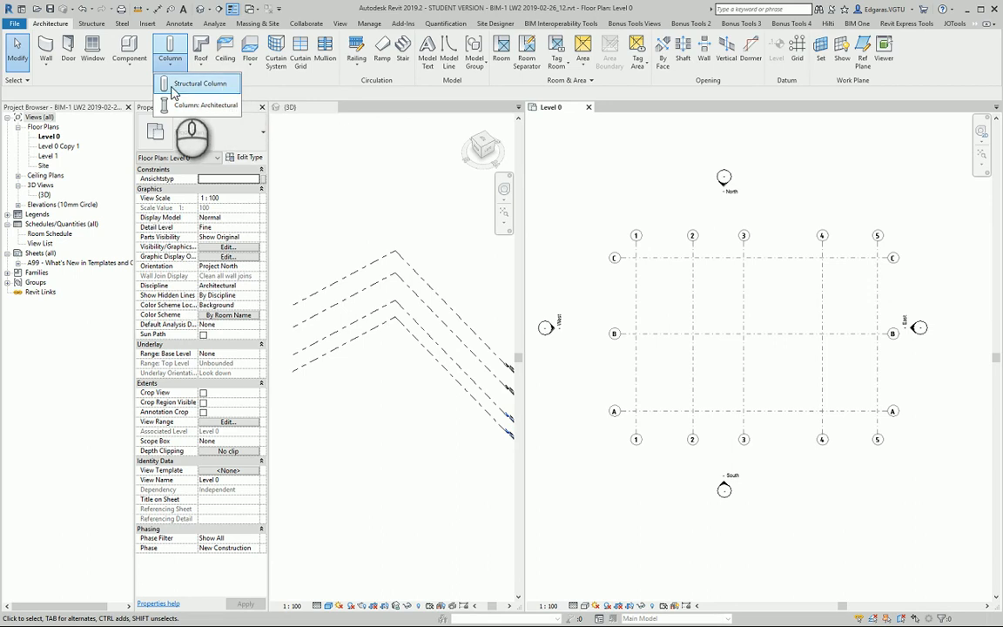
mouse_move(199, 83)
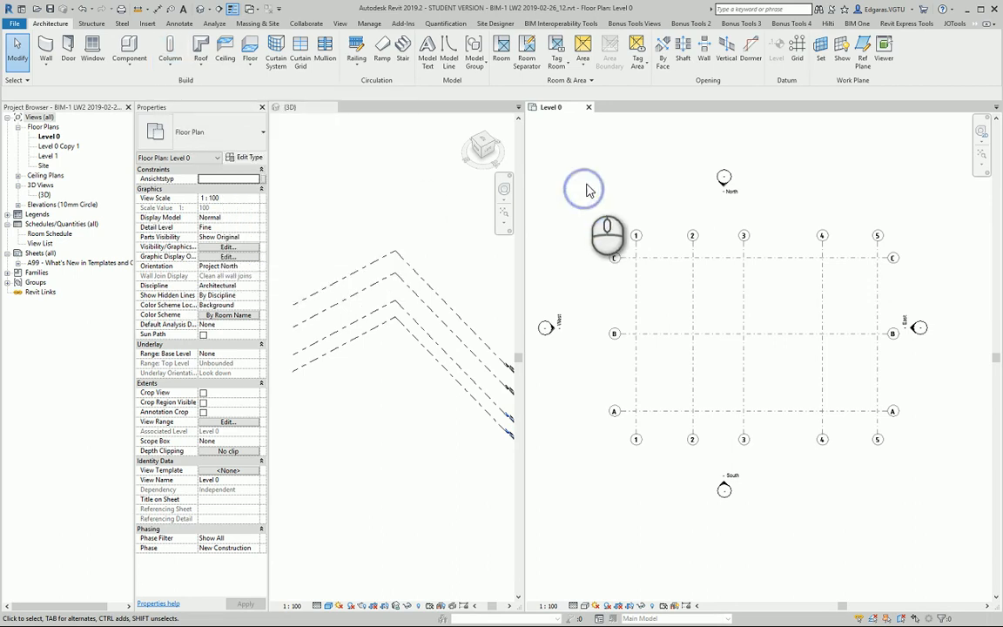
- Load all six .rfa families from US > Structural Columns > Concrete via Load Family
left_click(146, 24)
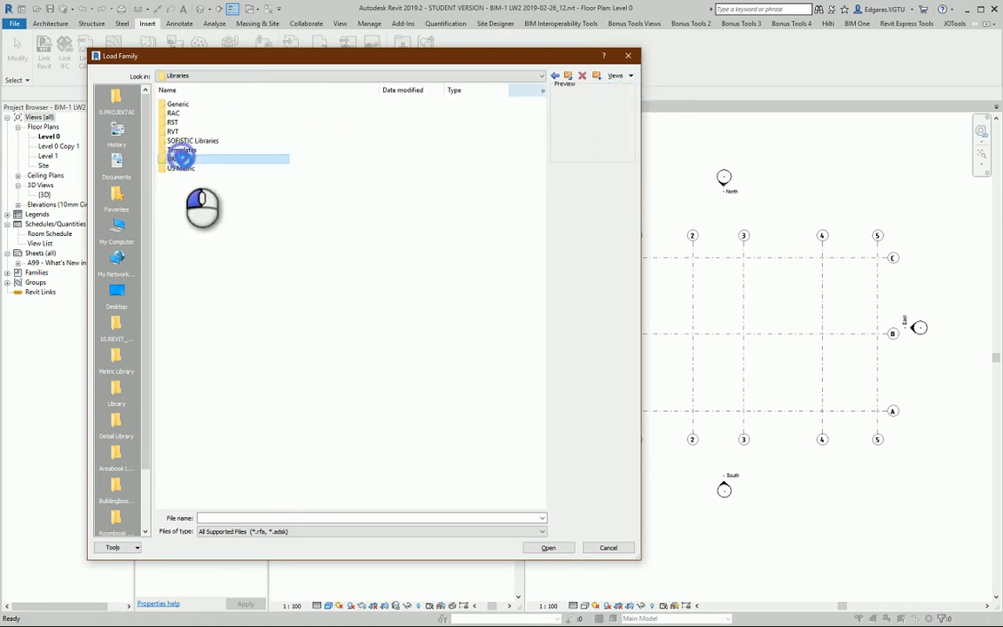
double_click(174, 167)
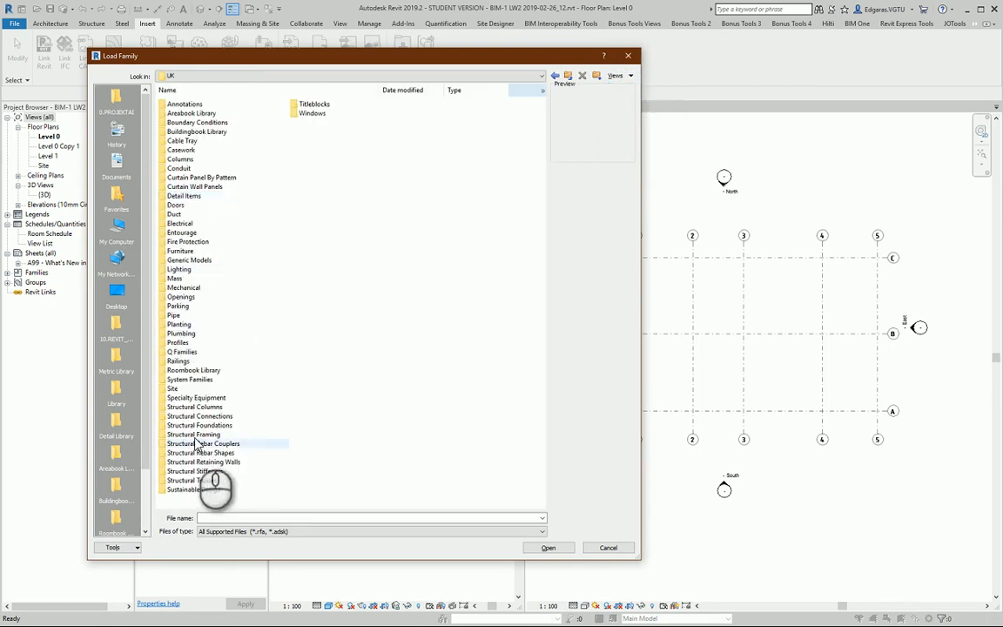
double_click(195, 407)
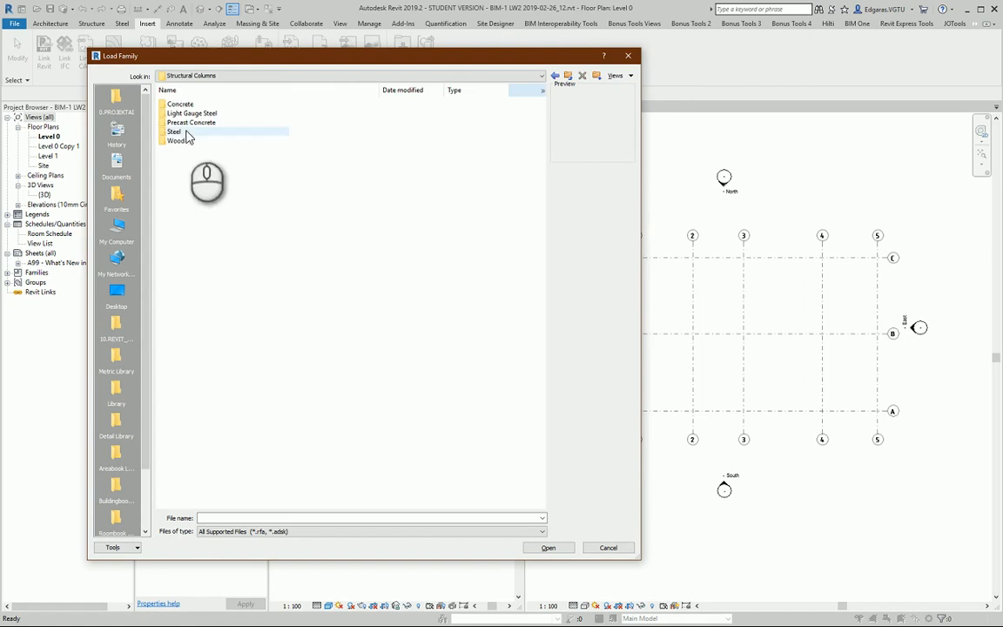
double_click(181, 105)
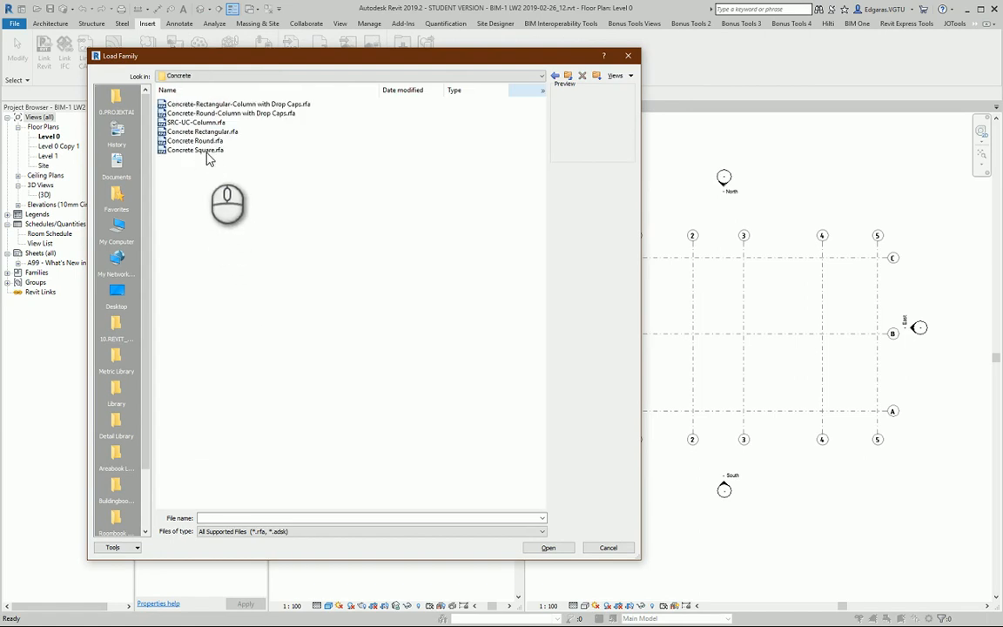
left_click(237, 105)
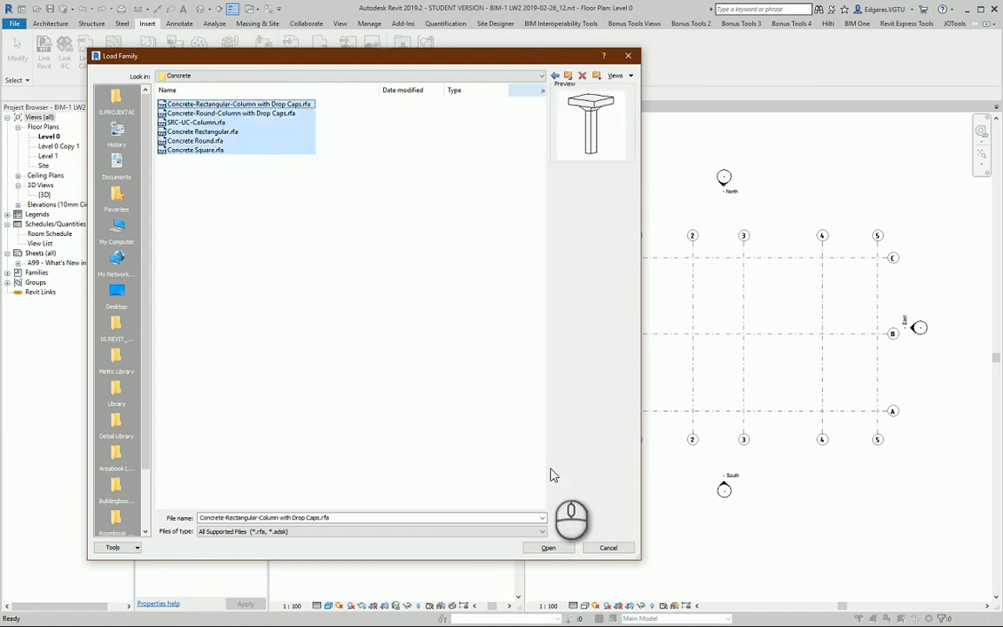
left_click(547, 546)
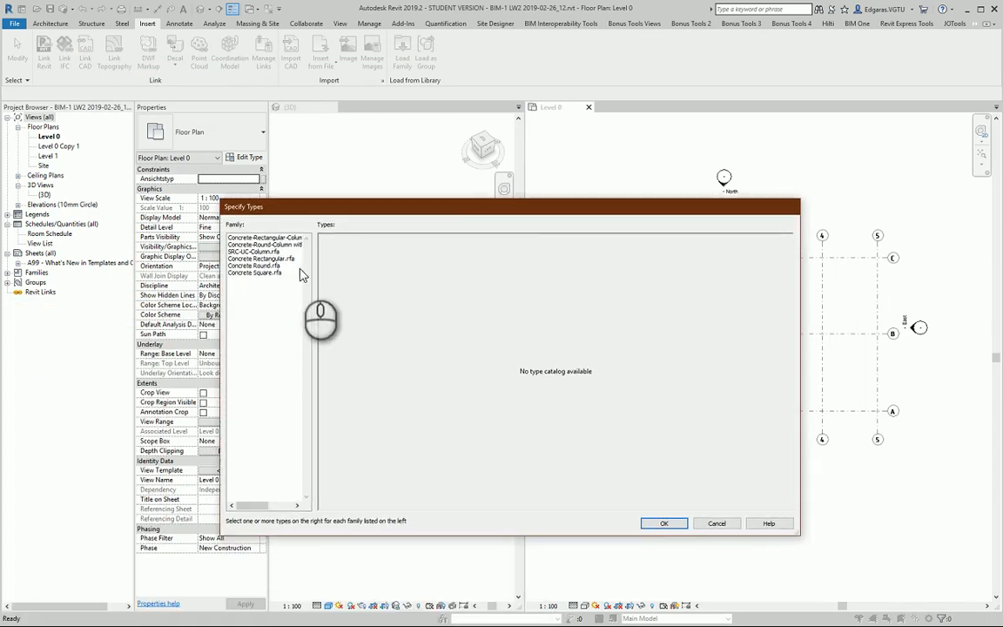
- In Specify Types, choose the needed UBC-QC catalogue types and confirm loading the families
left_click(264, 236)
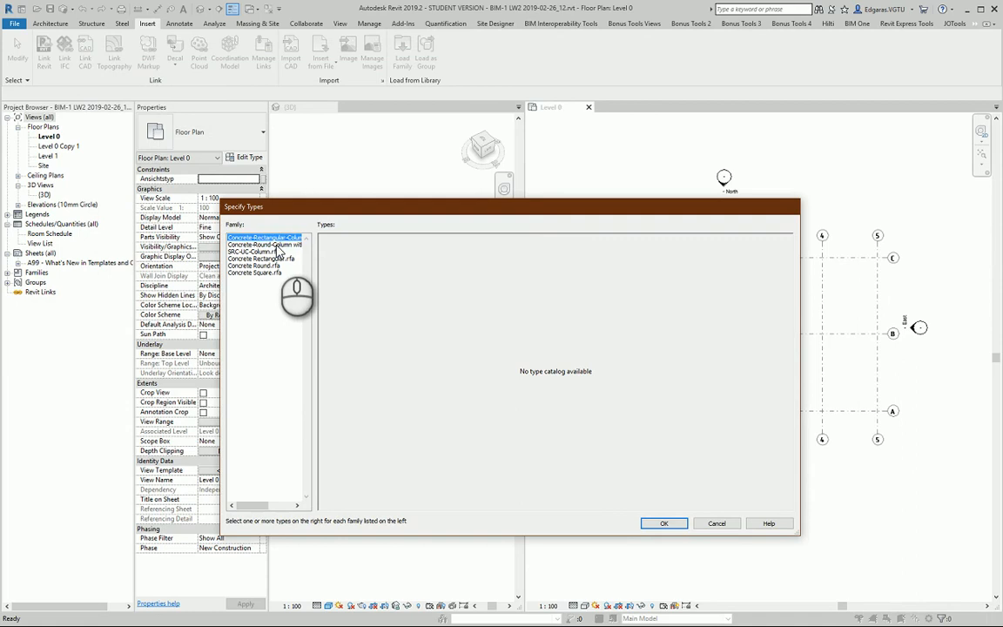
left_click(262, 251)
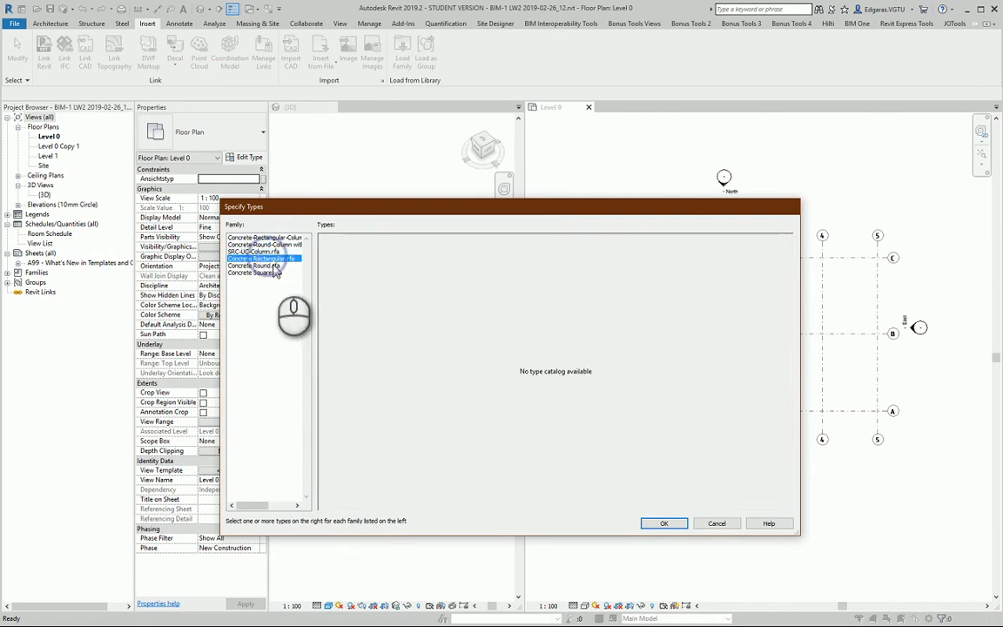
left_click(252, 251)
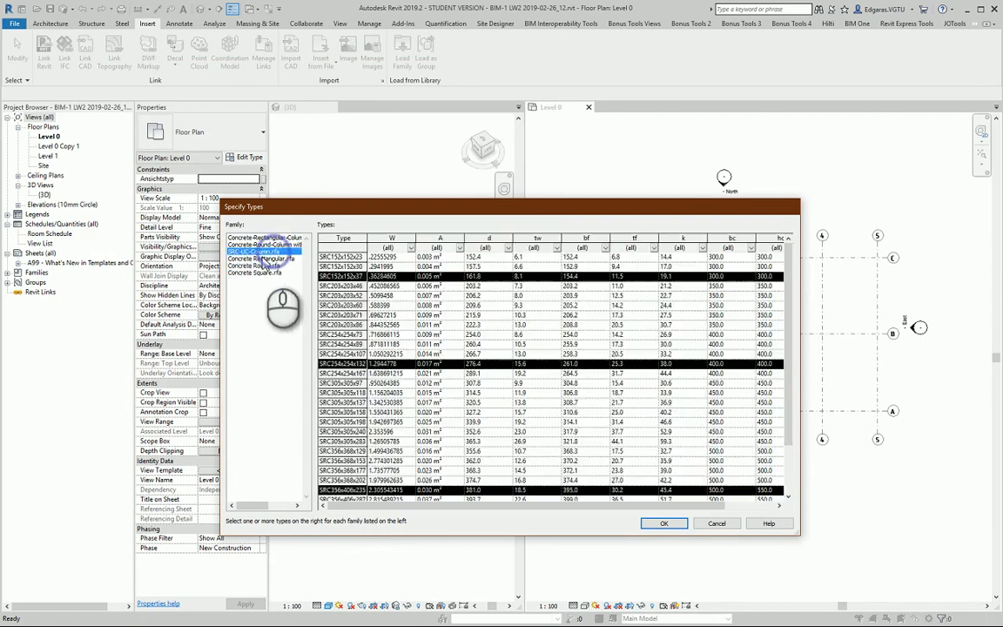
left_click(664, 522)
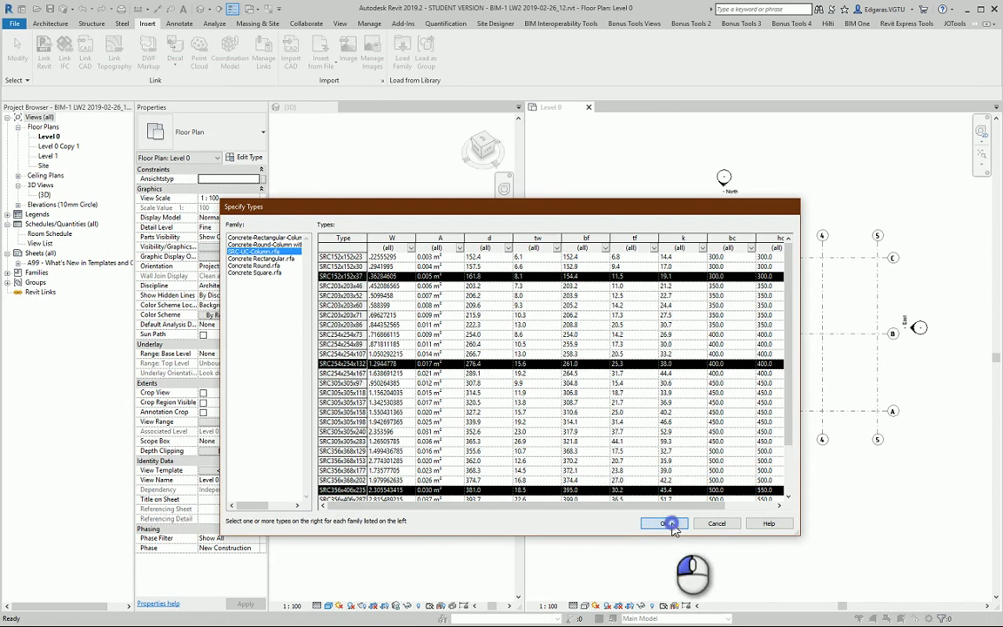
left_click(664, 522)
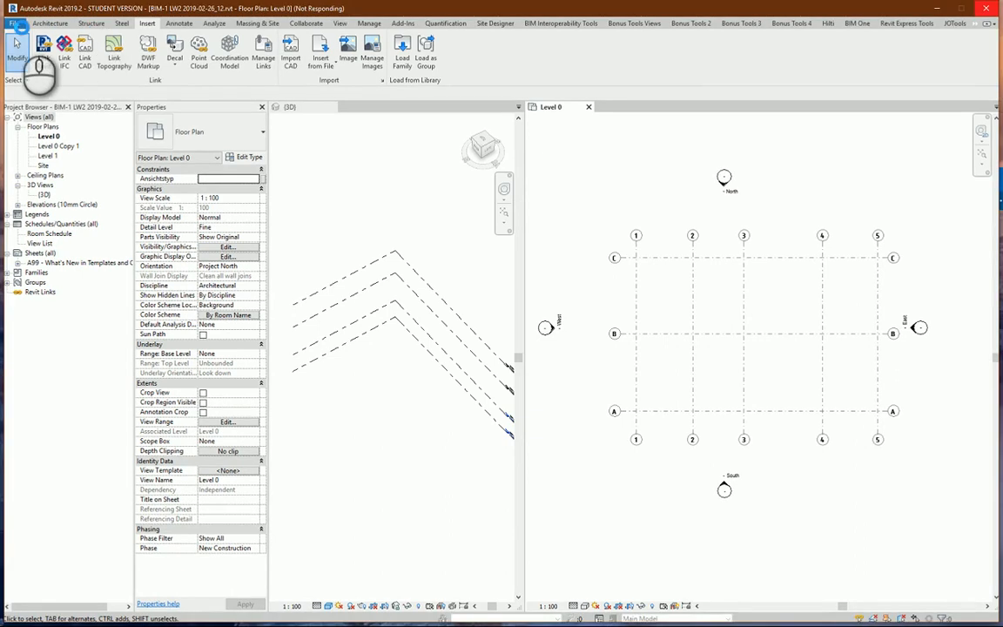
- Start the Structural Column tool with placement At Grids
left_click(48, 24)
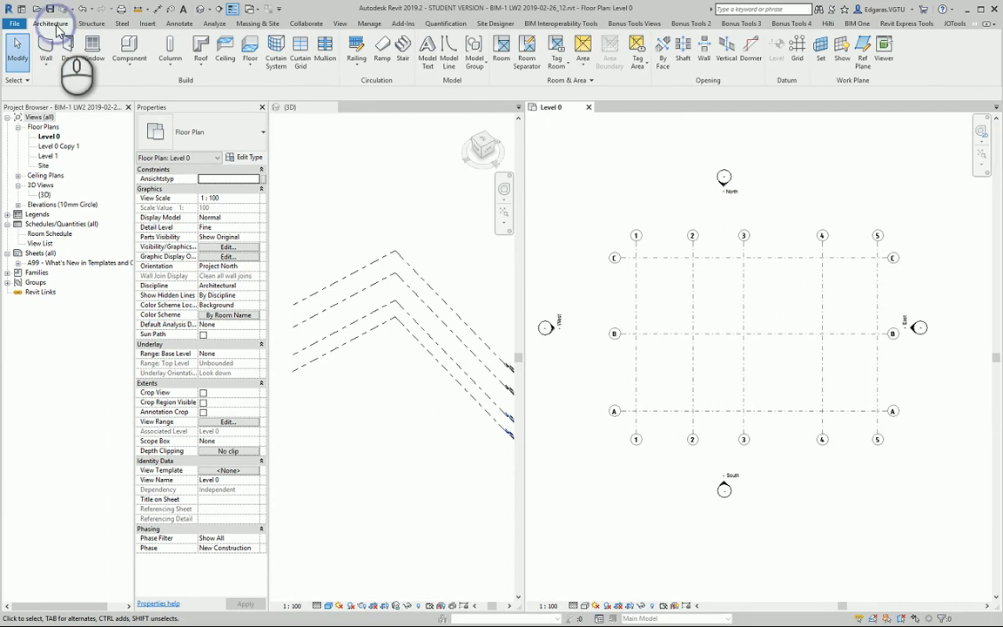
left_click(91, 25)
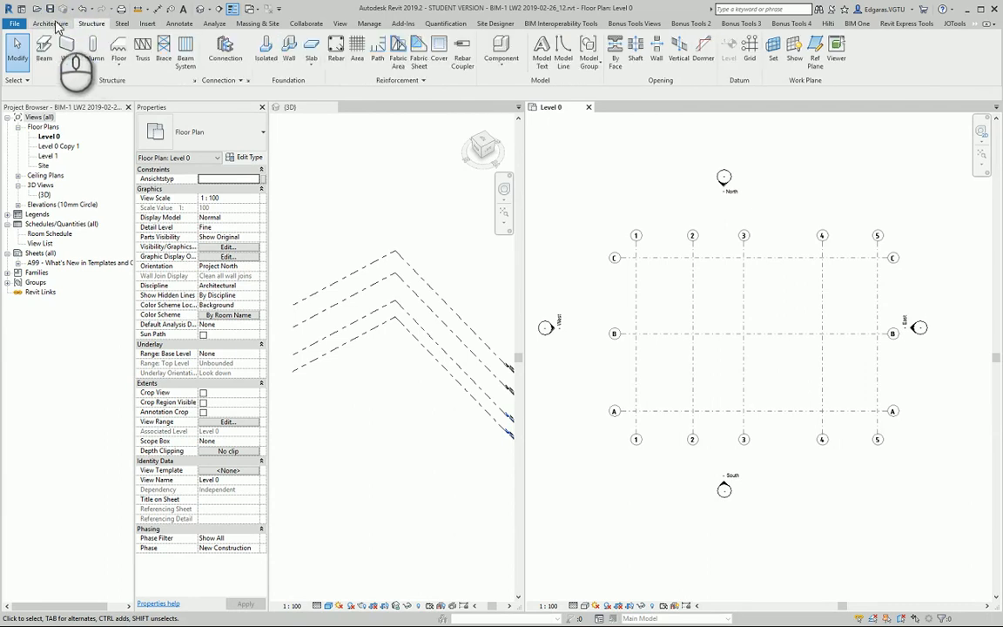
left_click(50, 24)
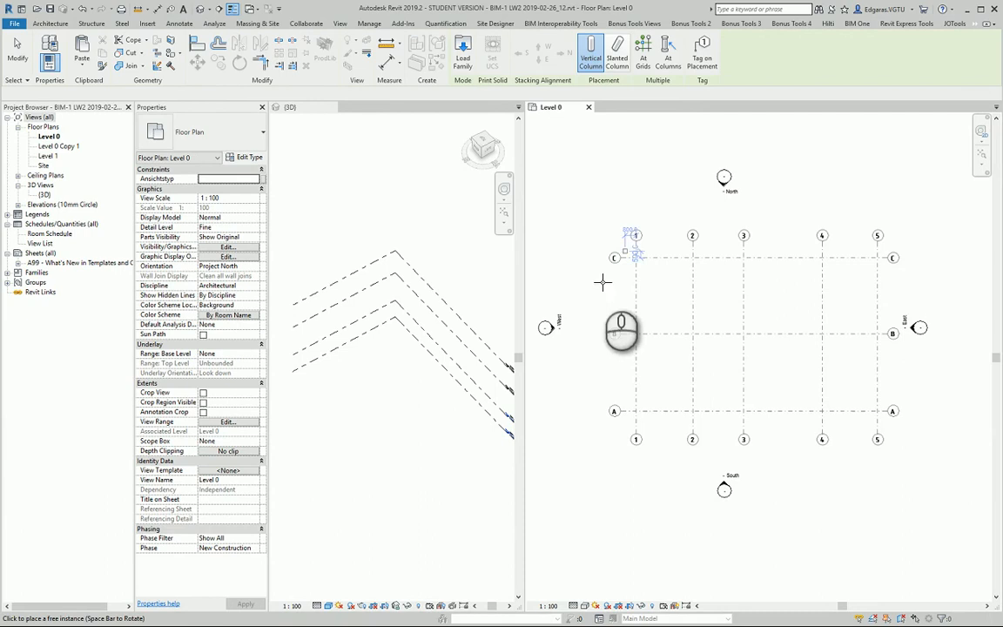
left_click(590, 52)
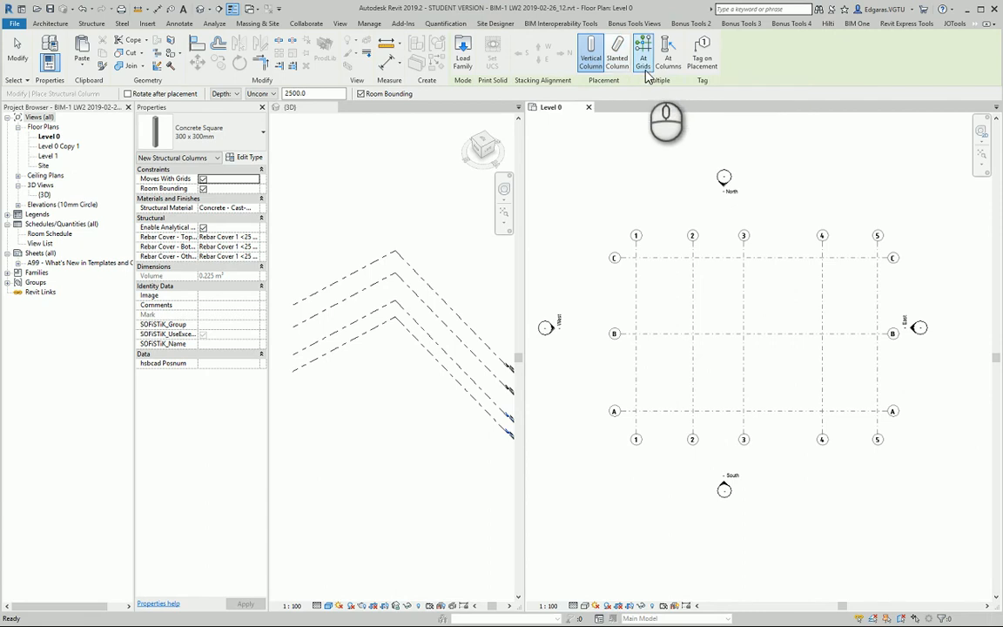
mouse_move(668, 53)
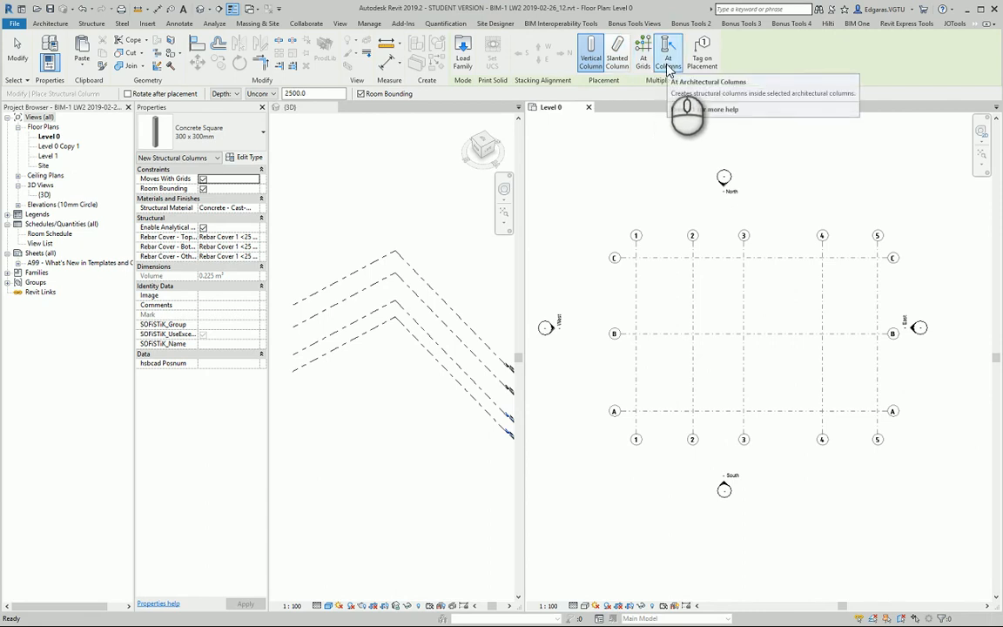
mouse_move(704, 48)
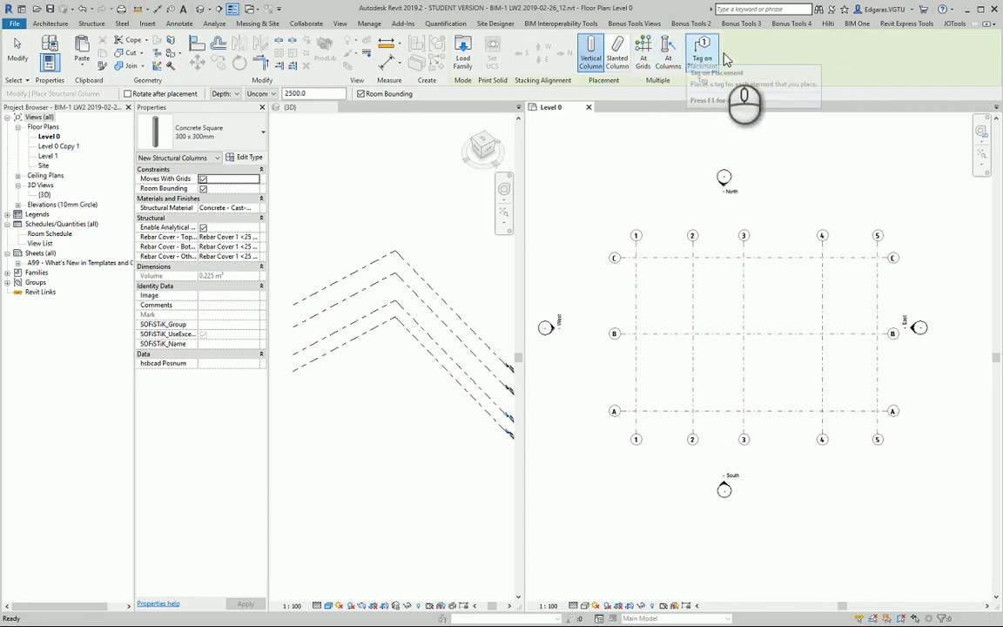
mouse_move(703, 53)
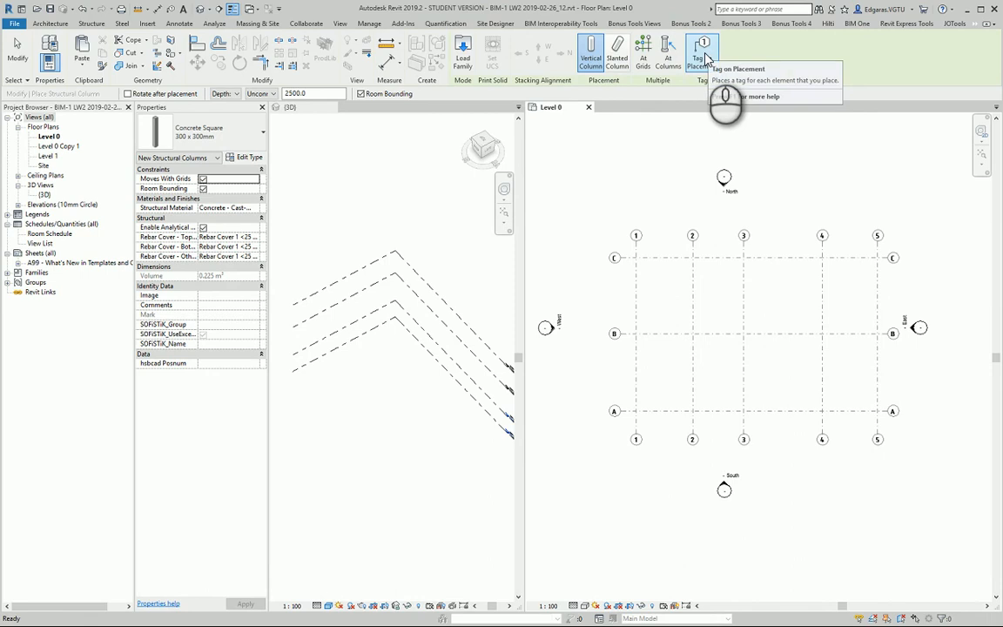
- Turn on Tag on Placement and begin loading a tag family
left_click(704, 52)
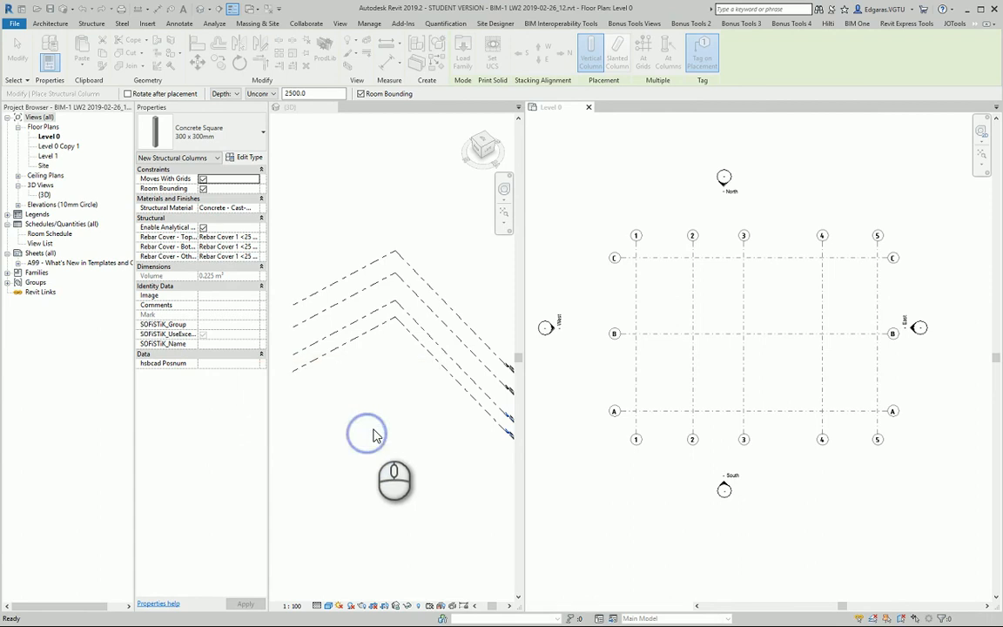
left_click(464, 56)
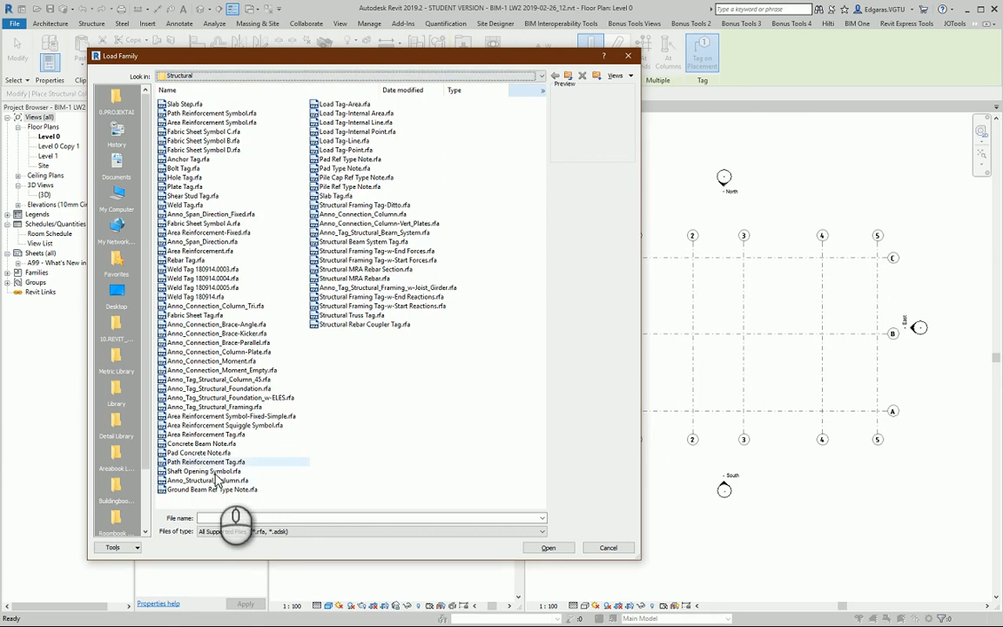
- Load the structural column tag .rfa from the Structural annotation folder
left_click(209, 481)
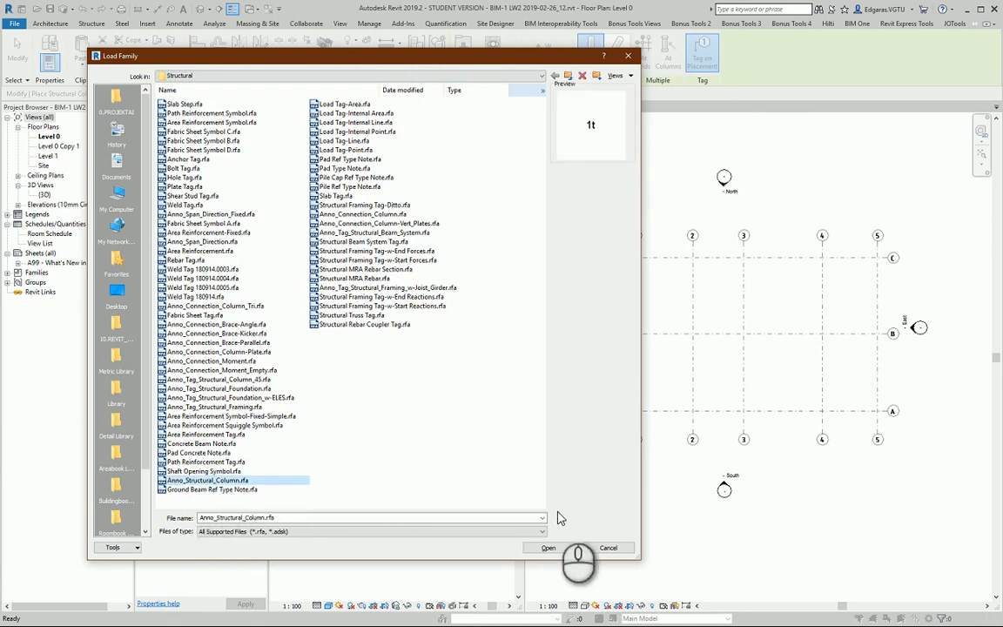
left_click(547, 547)
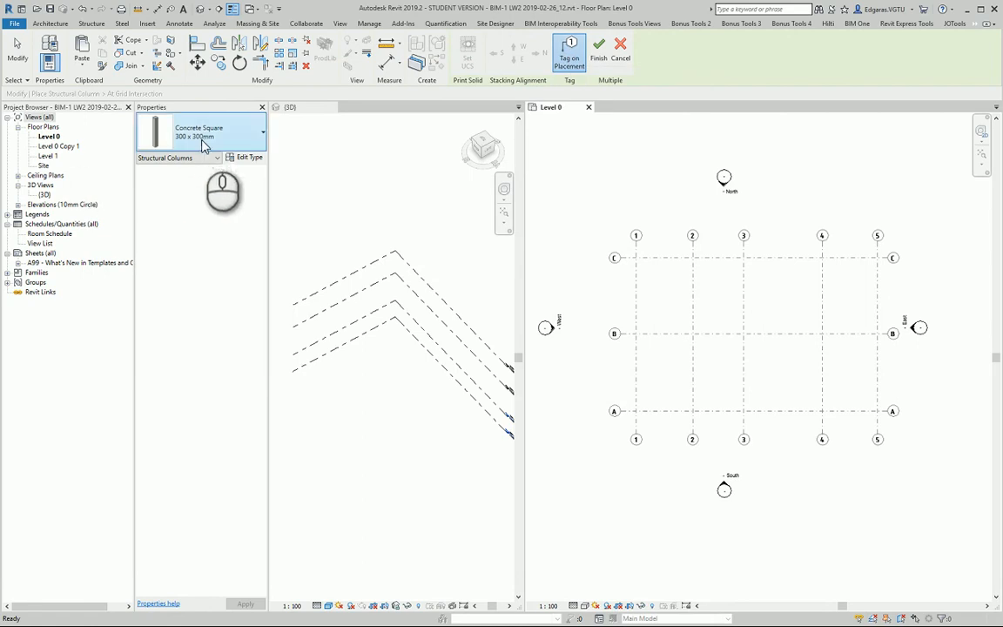
mouse_move(198, 131)
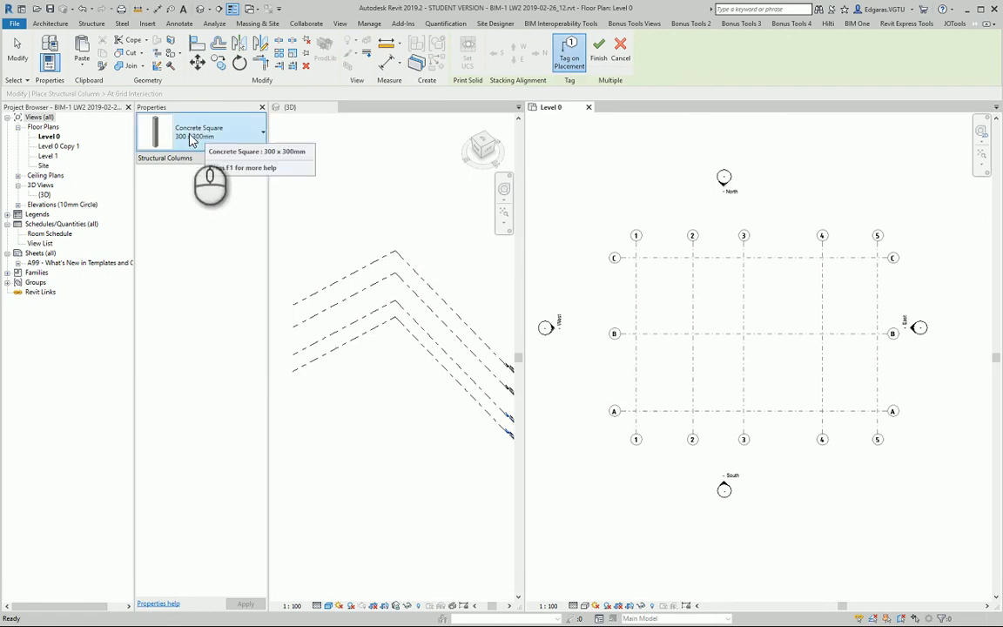
- Place Concrete Square 600 x 600mm columns at all grid intersections and finish
left_click(263, 131)
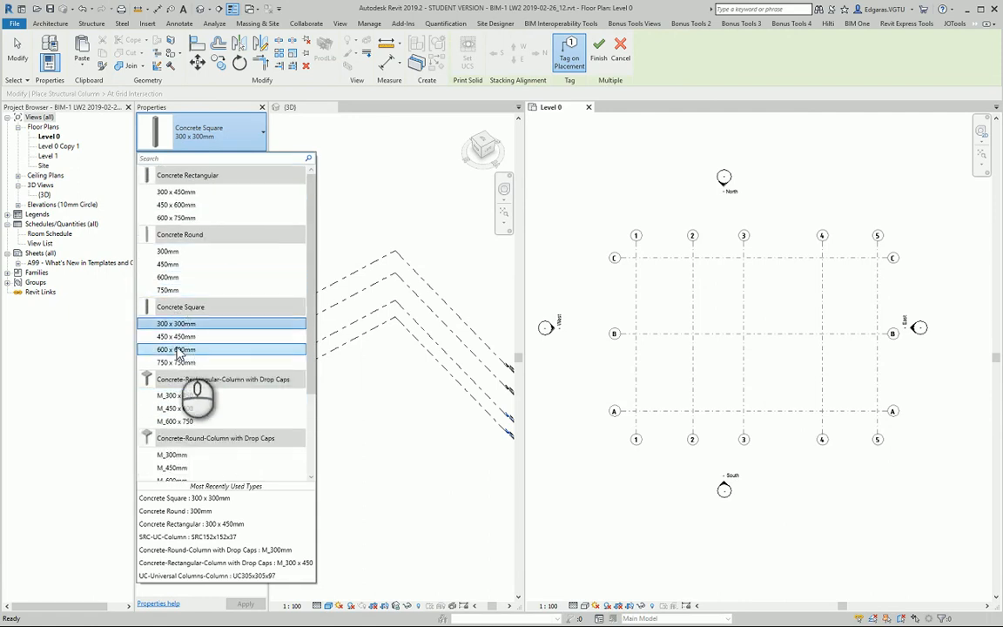
left_click(176, 348)
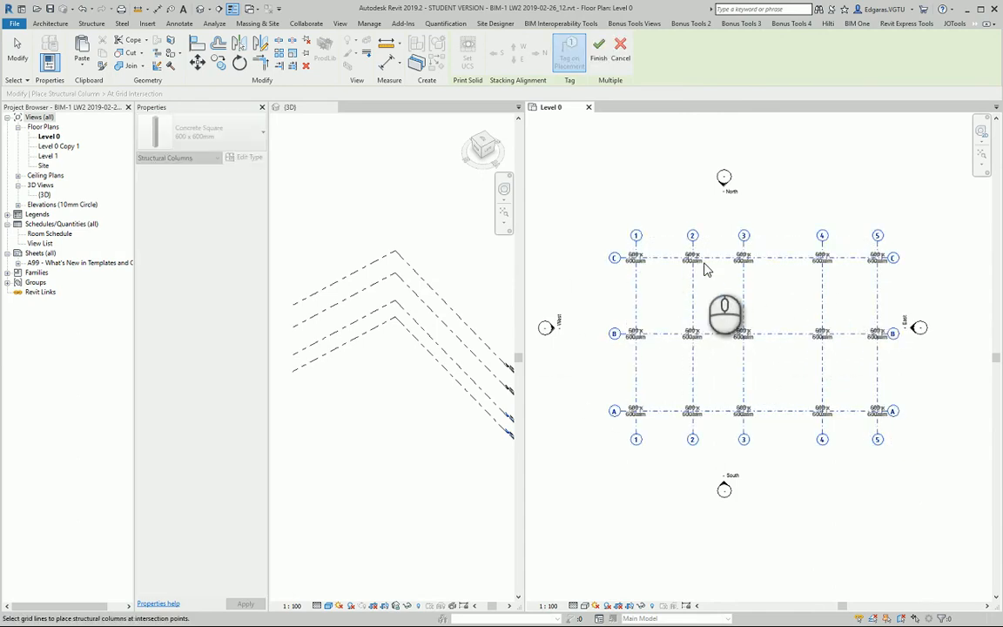
left_click(599, 49)
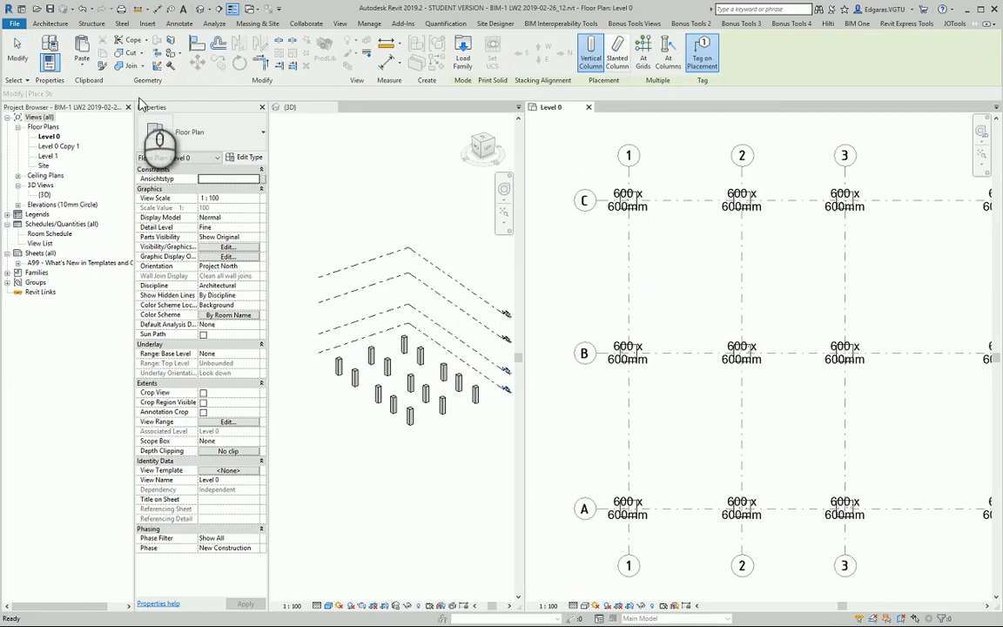
- Select the columns and set their Top Level to Level 1 in Properties
left_click(235, 94)
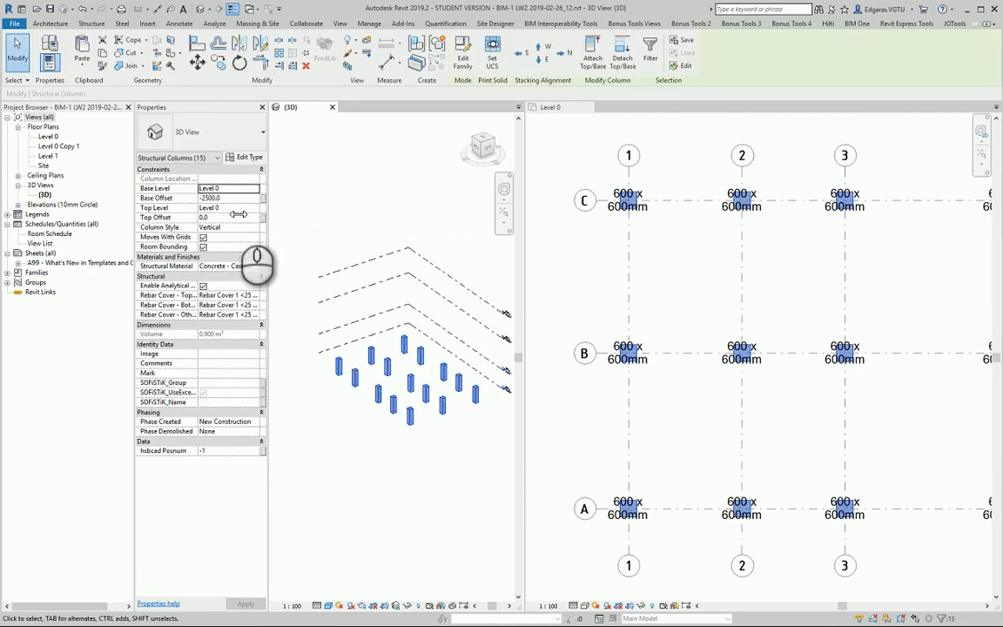
left_click(254, 216)
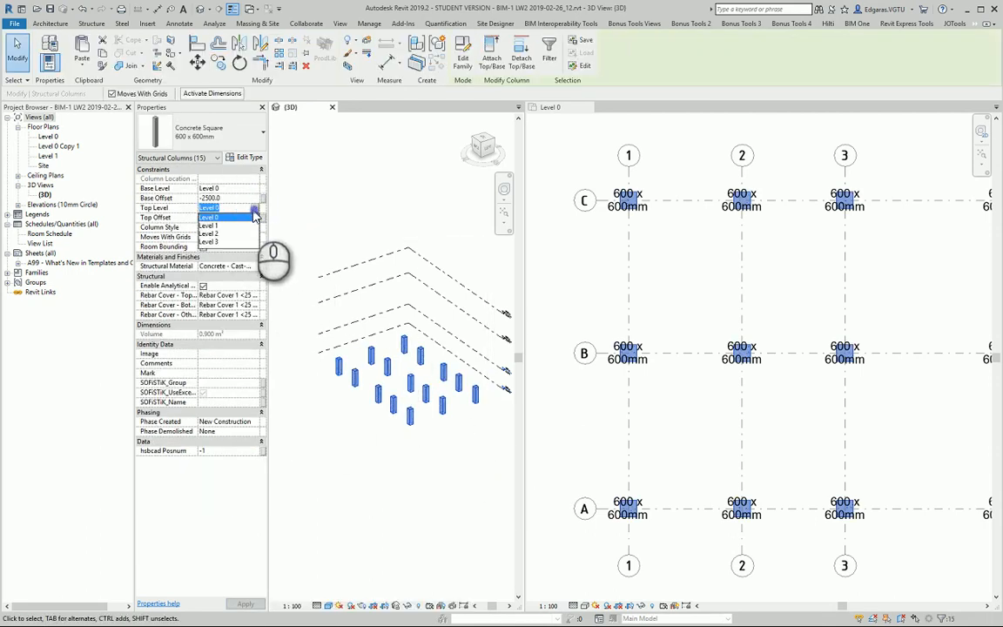
left_click(209, 208)
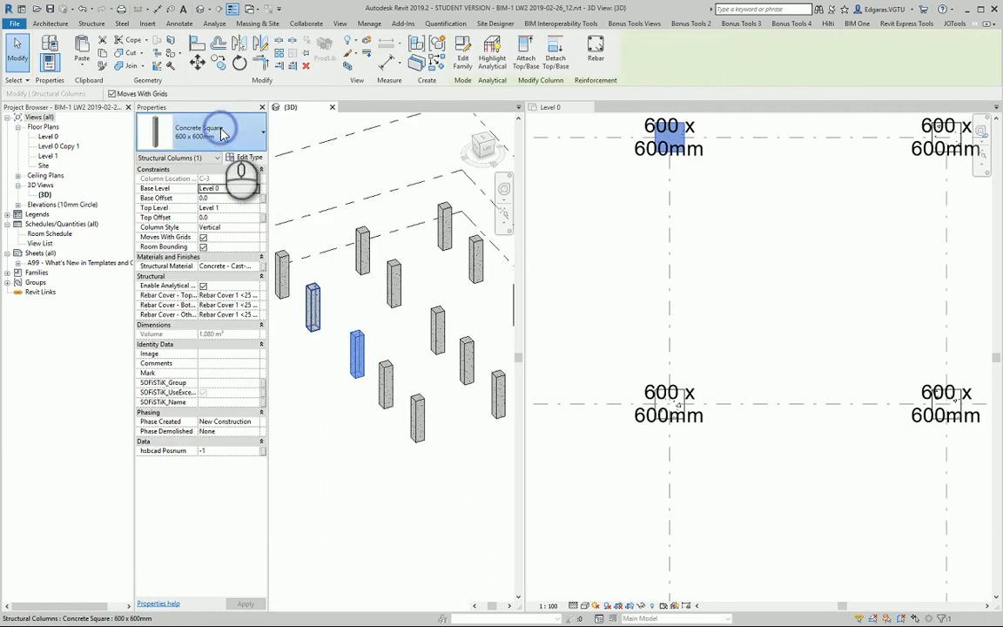
- Swap individual columns to Drop Caps M_600 x 750 and SRC-UC-Column types, then review in 3D
left_click(261, 133)
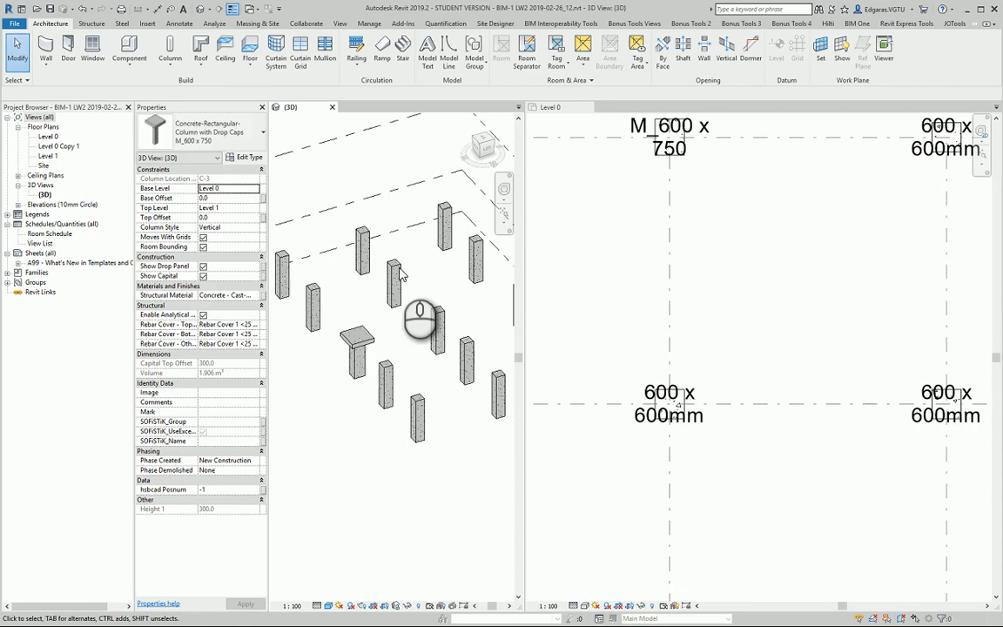
left_click(391, 270)
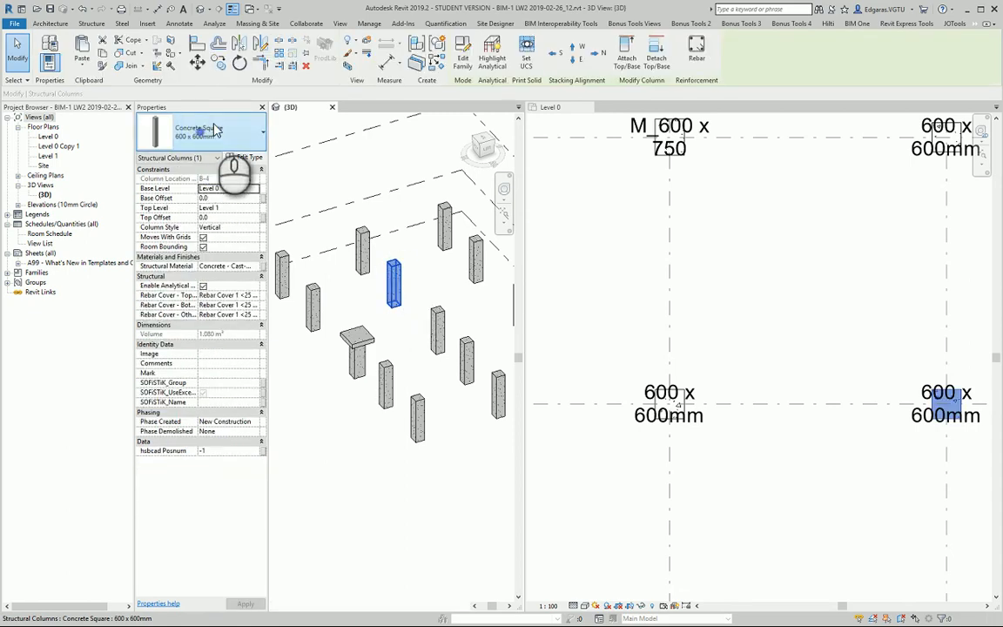
left_click(260, 130)
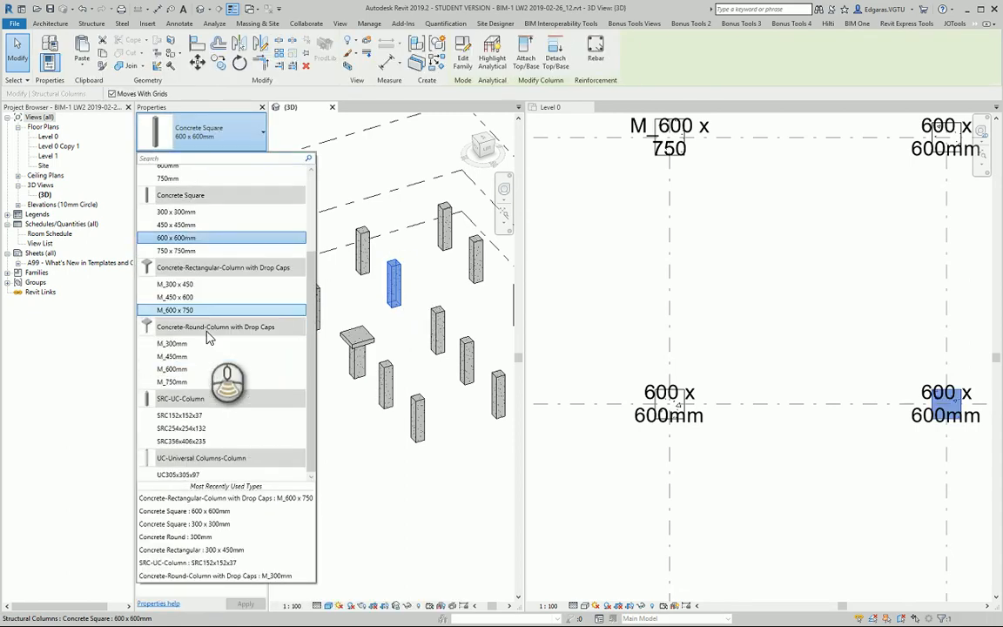
left_click(176, 237)
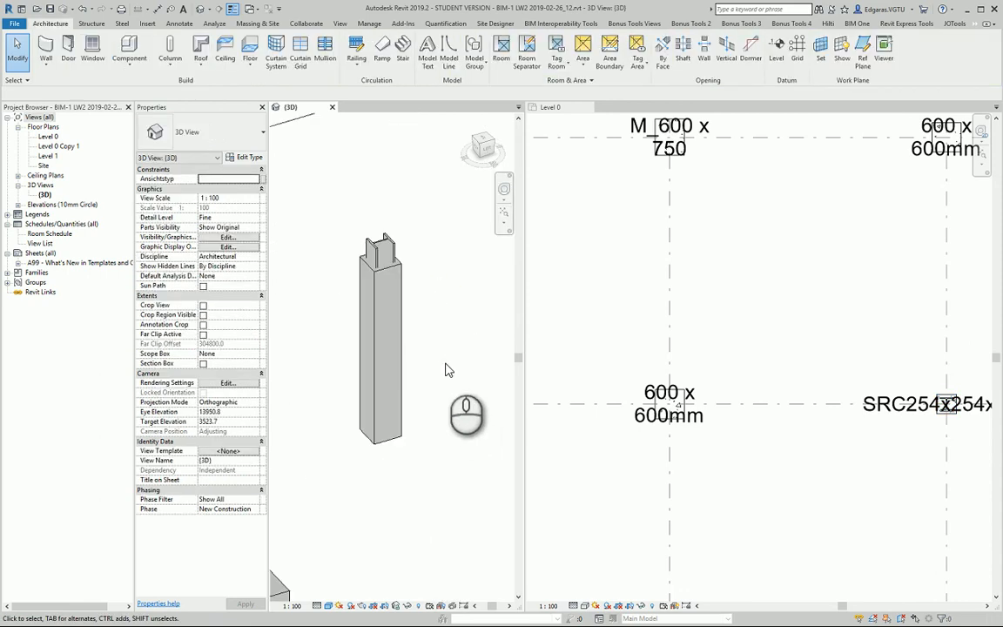
left_click(439, 352)
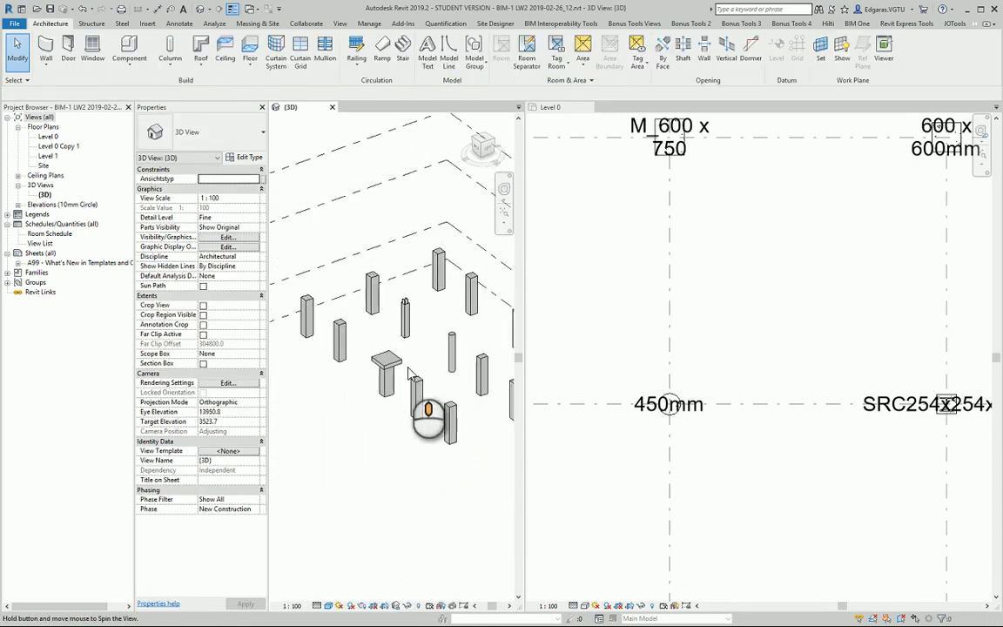
left_click_drag(427, 427, 391, 453)
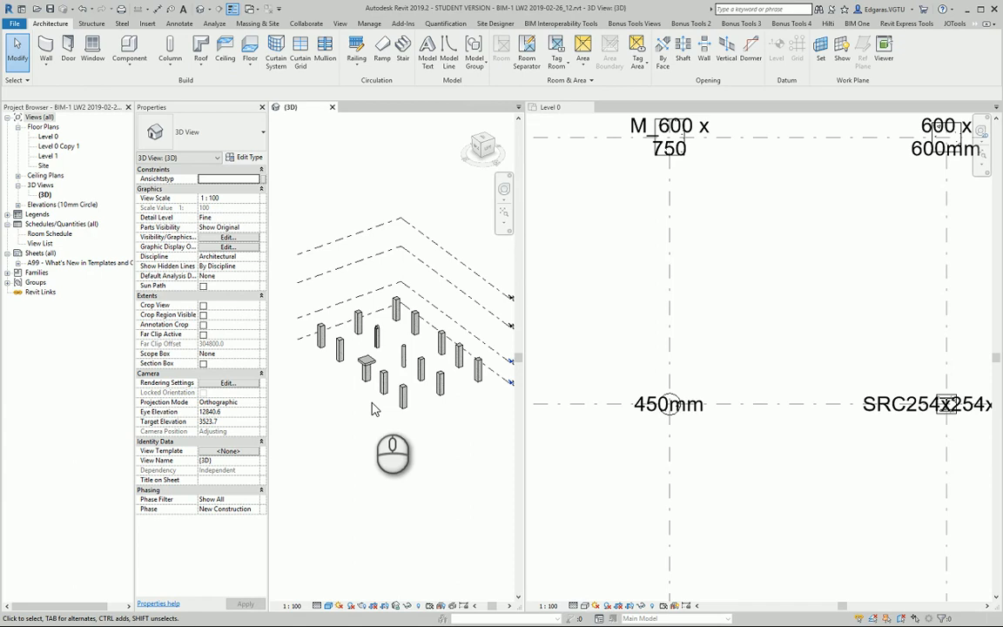